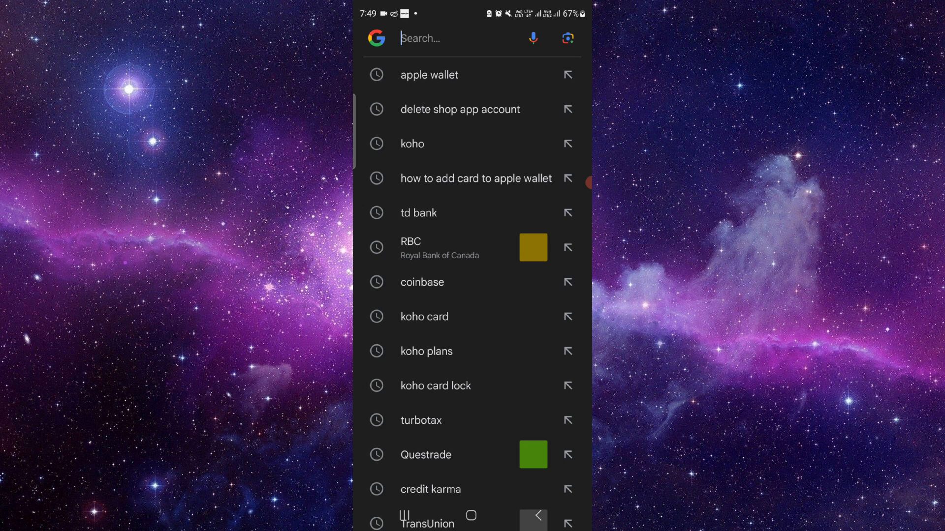
Search Google for 'wealthsimple physical card activation' using the suggested spelling
type("wealthsi")
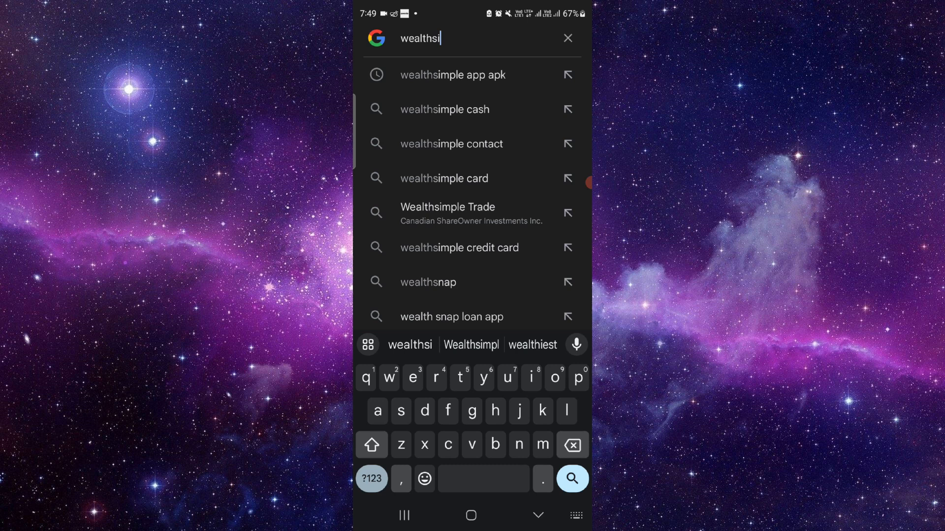
left_click(471, 344)
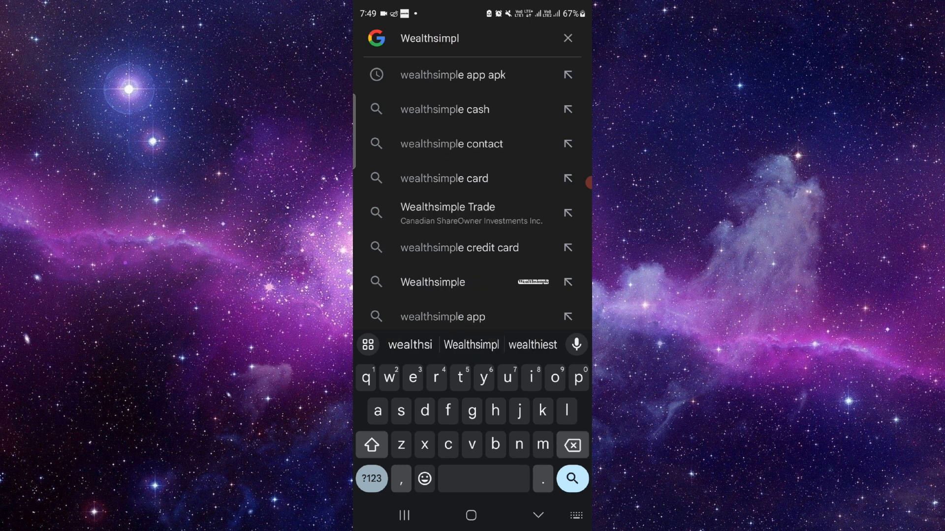
type("e p")
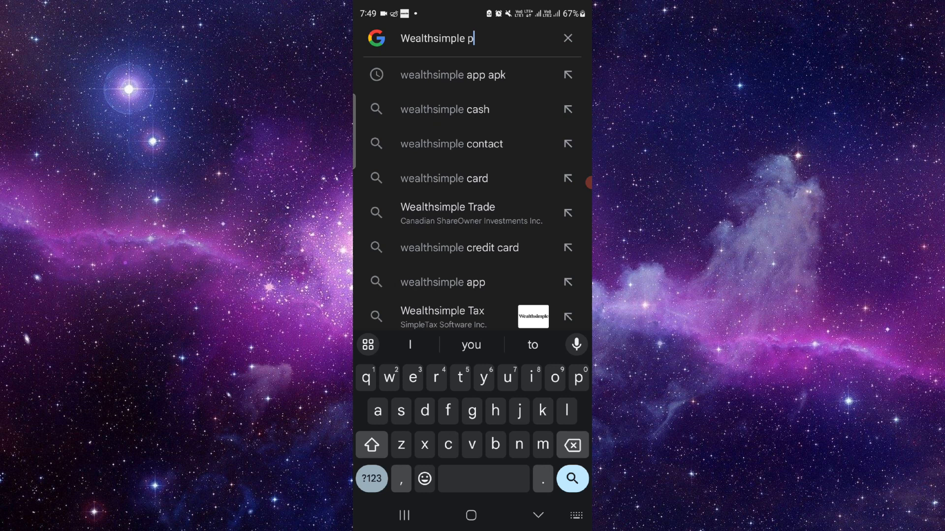
type("ysical...")
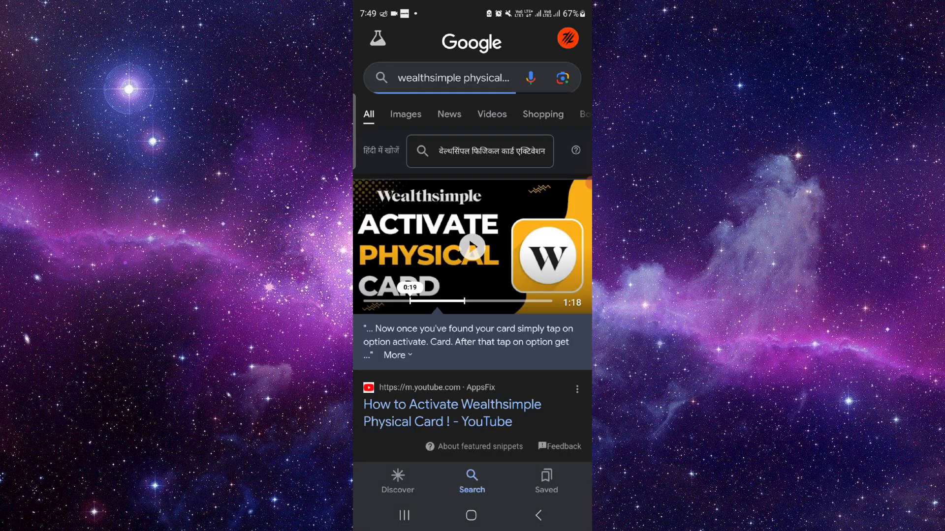
Open 'Activate your Wealthsimple Cash card - Help Centre' and scroll to its numbered steps
scroll("down", 3)
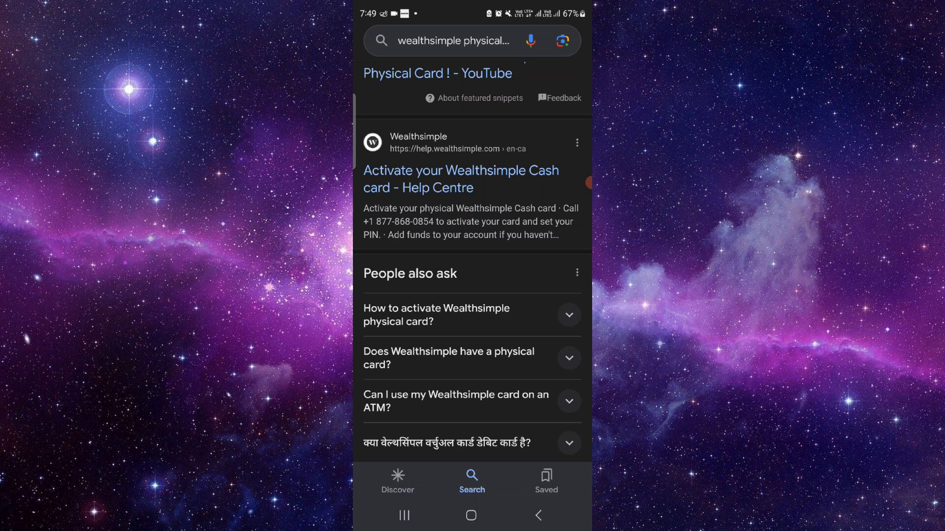
left_click(459, 179)
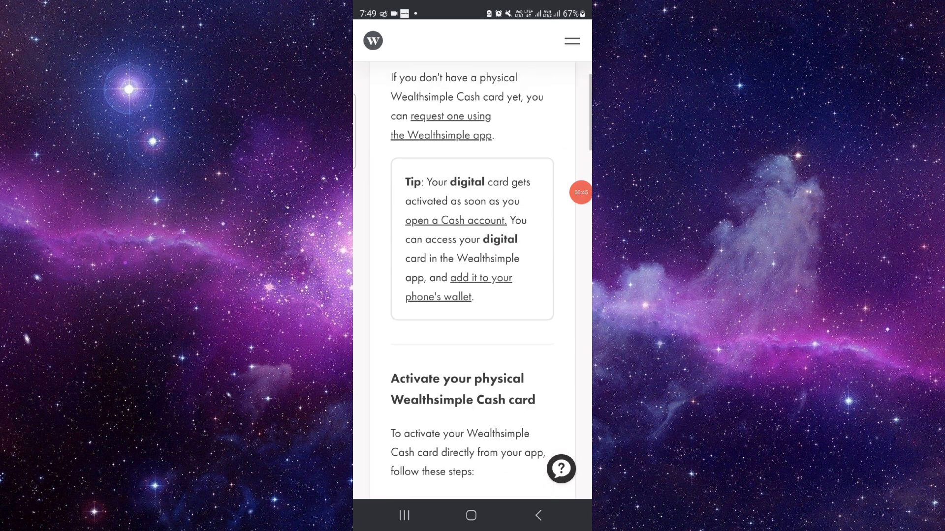
scroll("down", 3)
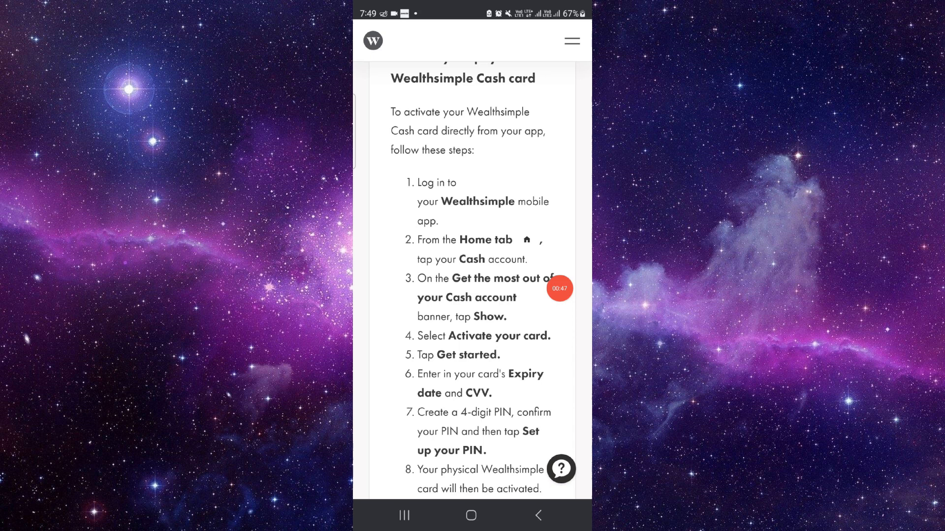
scroll("down", 3)
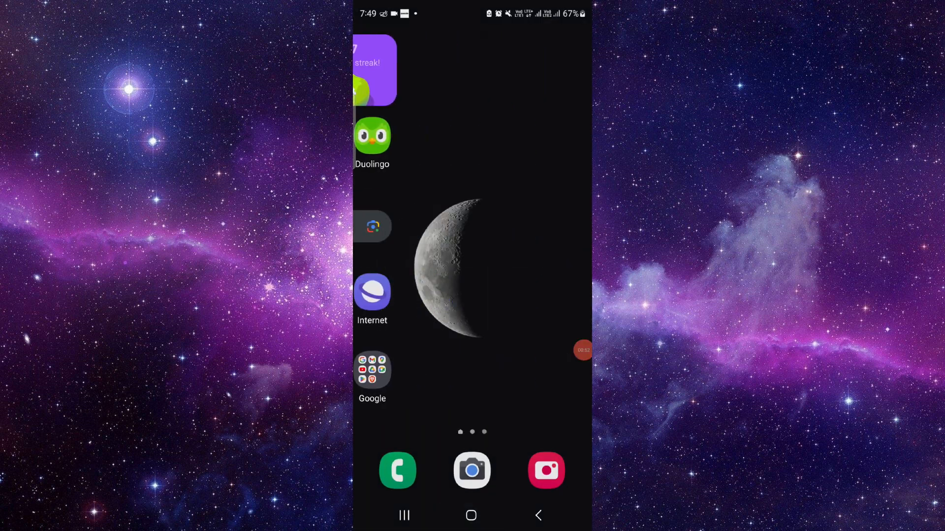
Return to the Android home screen's main page with the moon wallpaper
scroll("left", 3)
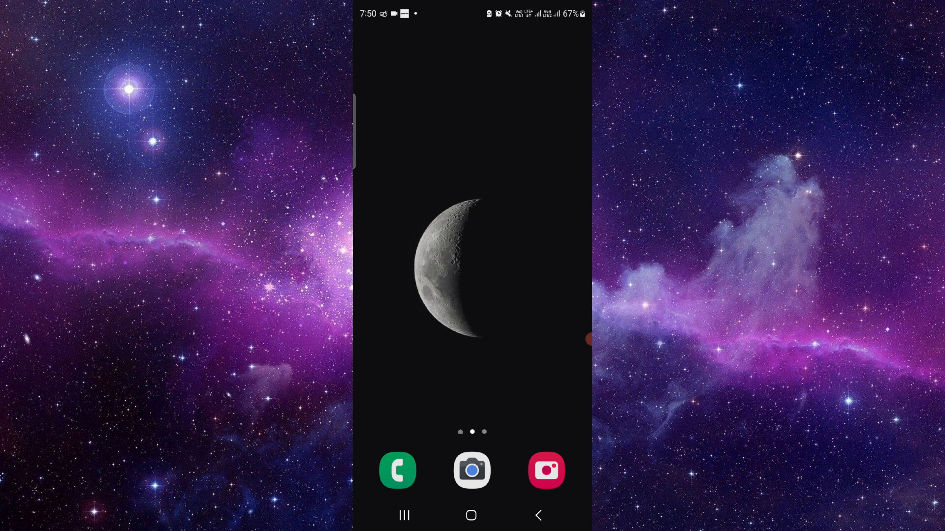
left_click(588, 338)
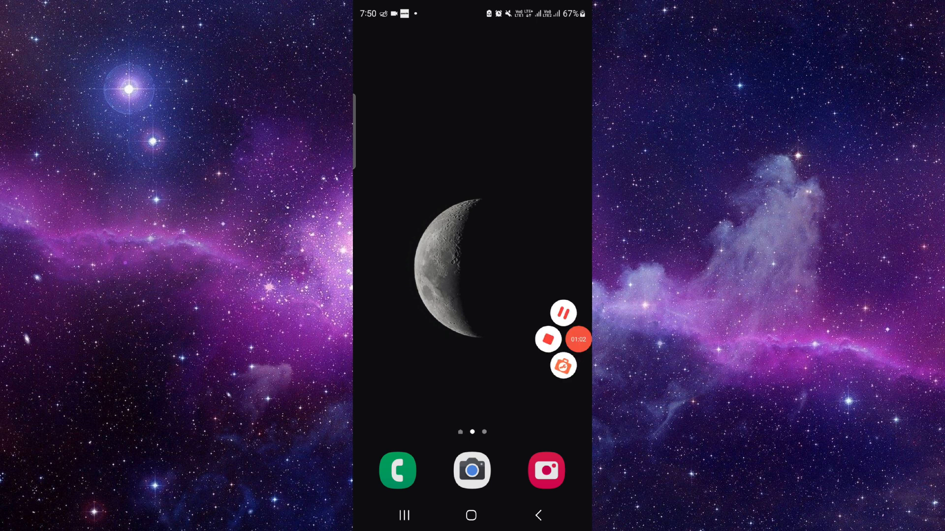